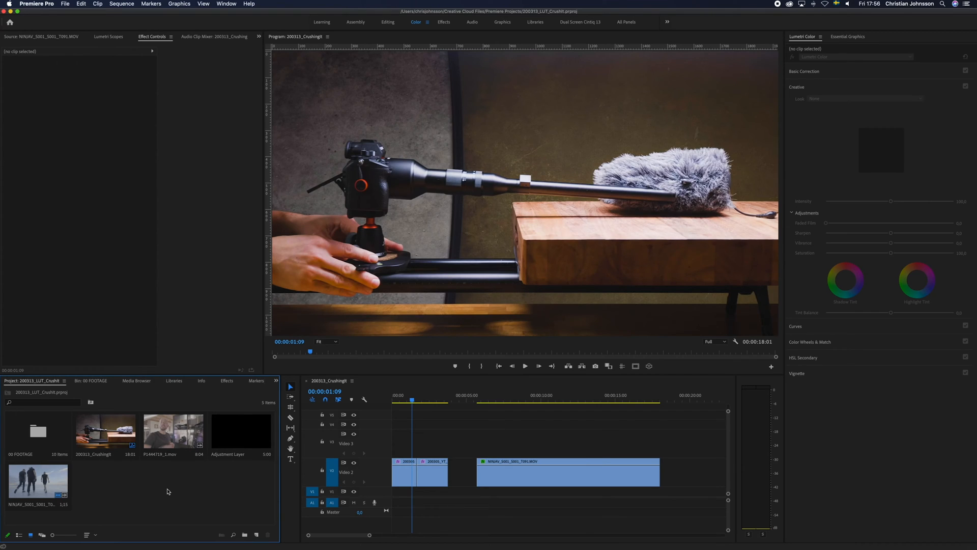
mouse_move(236, 464)
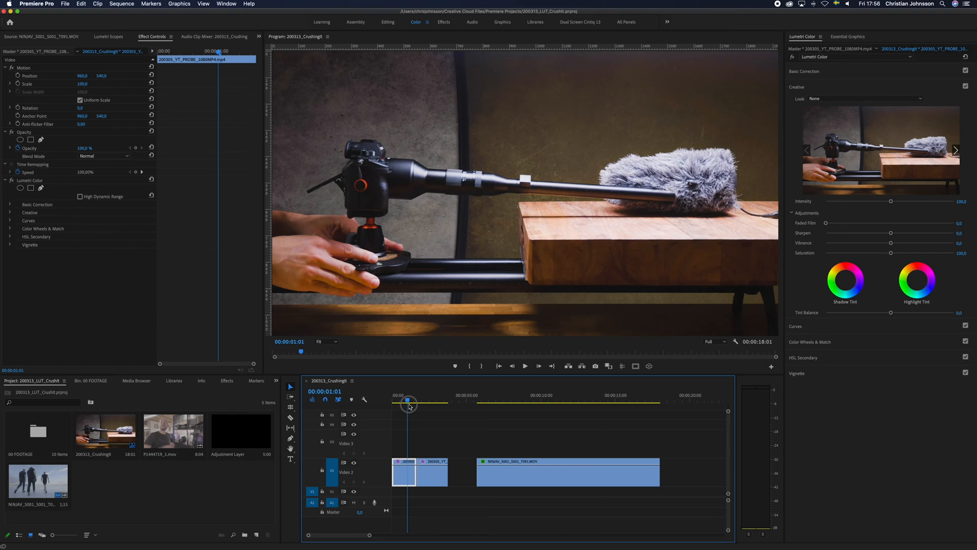
- Scrub the time ruler to preview the first clip's early frames in Lumetri Color
click(407, 402)
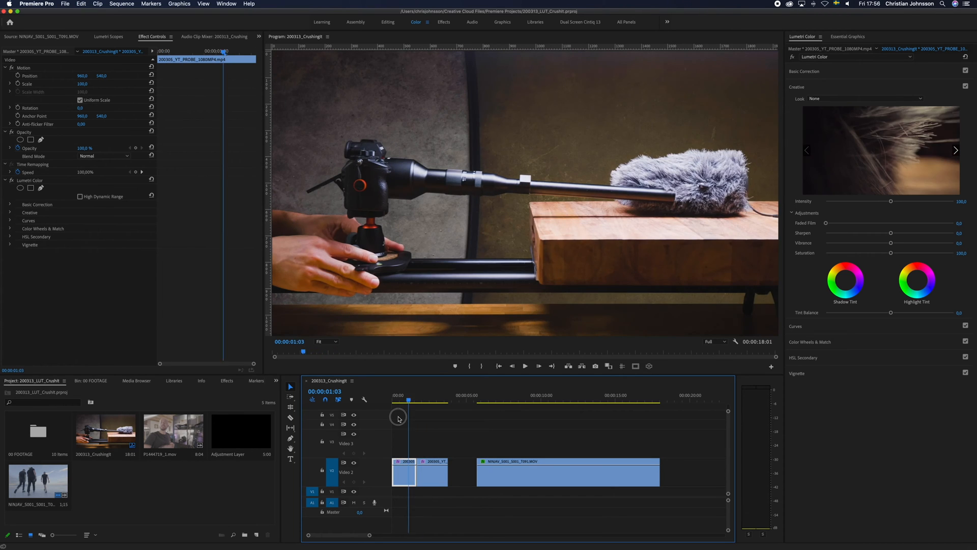
click(396, 399)
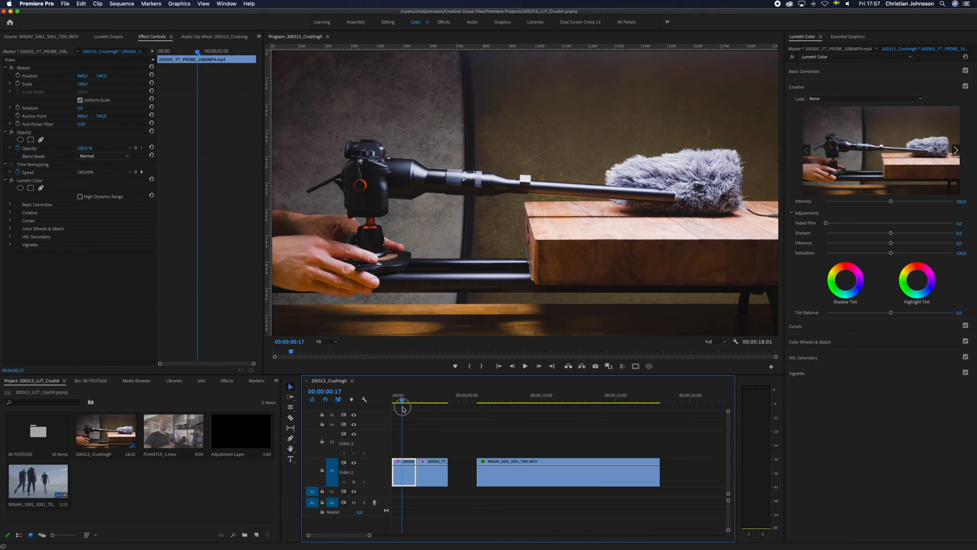
click(403, 399)
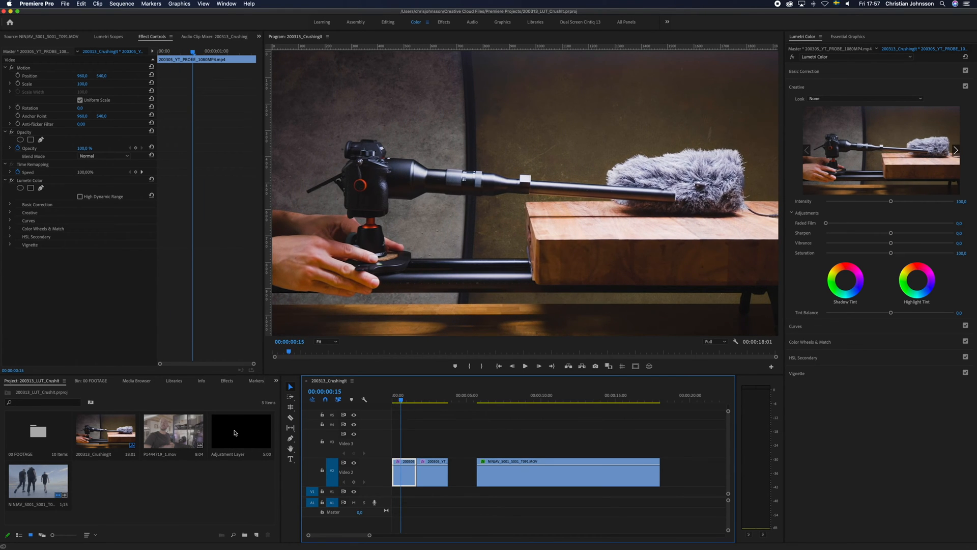
mouse_move(261, 525)
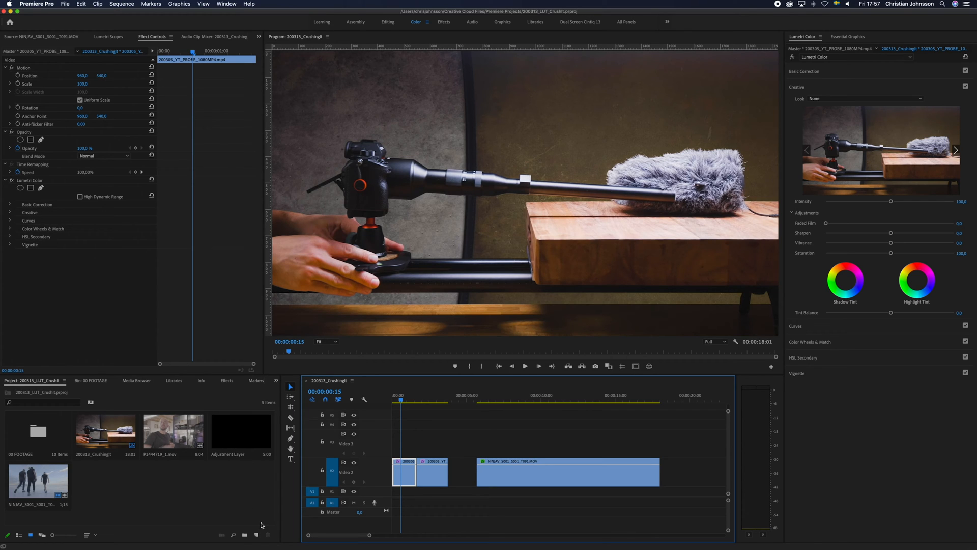
- Create an Adjustment Layer from New Item and select it on Video 3 above the opening clips
click(254, 535)
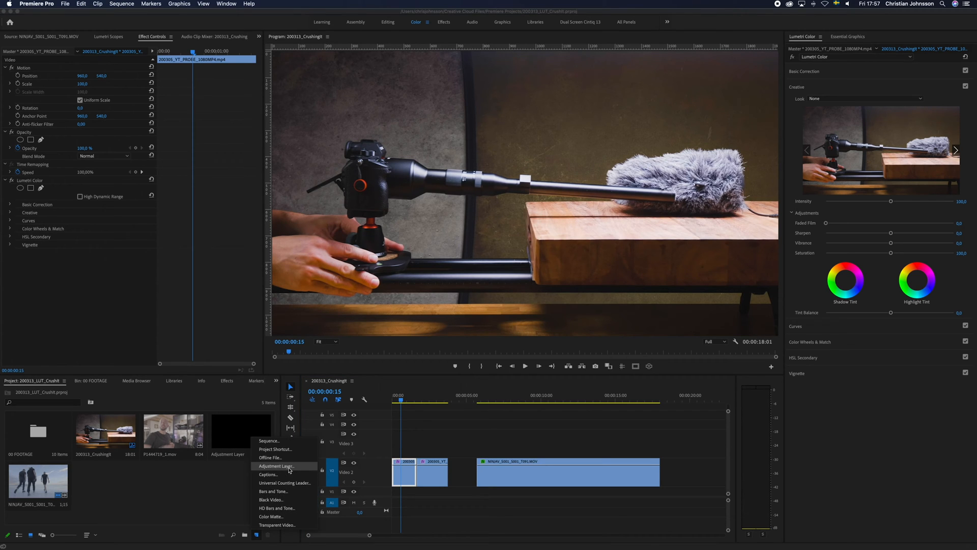
click(276, 466)
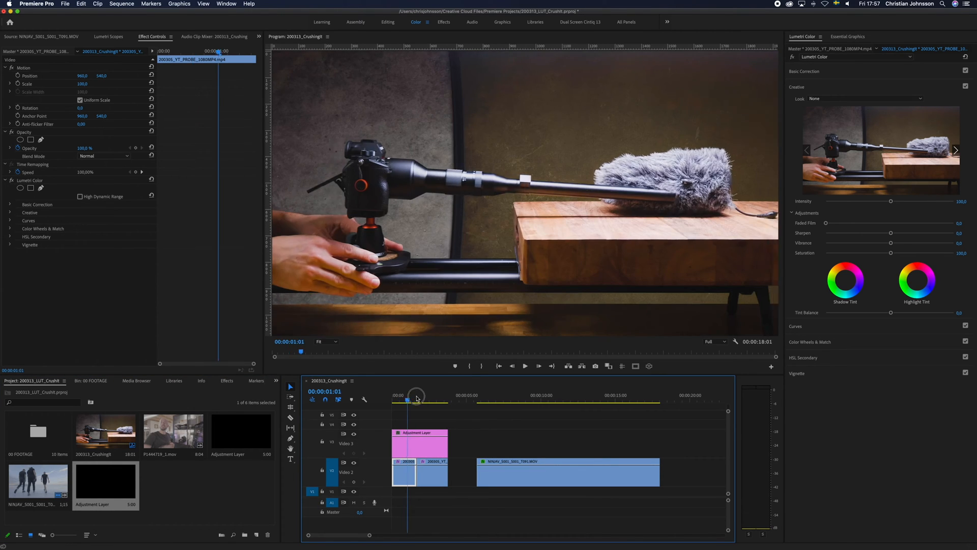
click(429, 445)
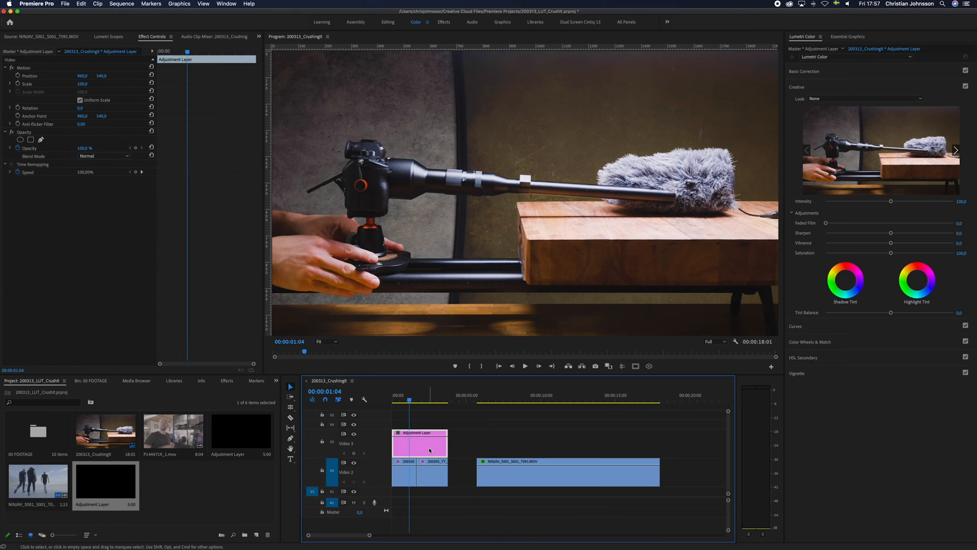
mouse_move(429, 450)
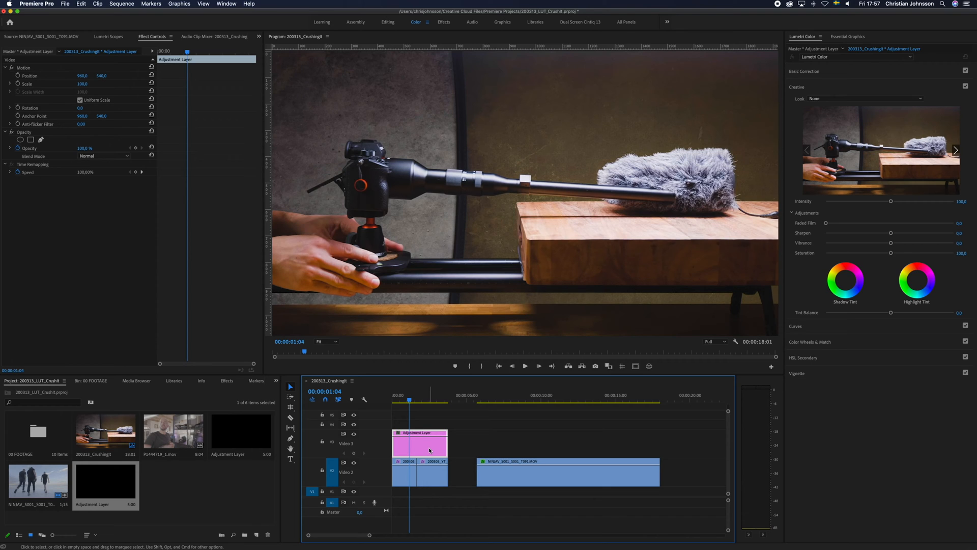
mouse_move(582, 266)
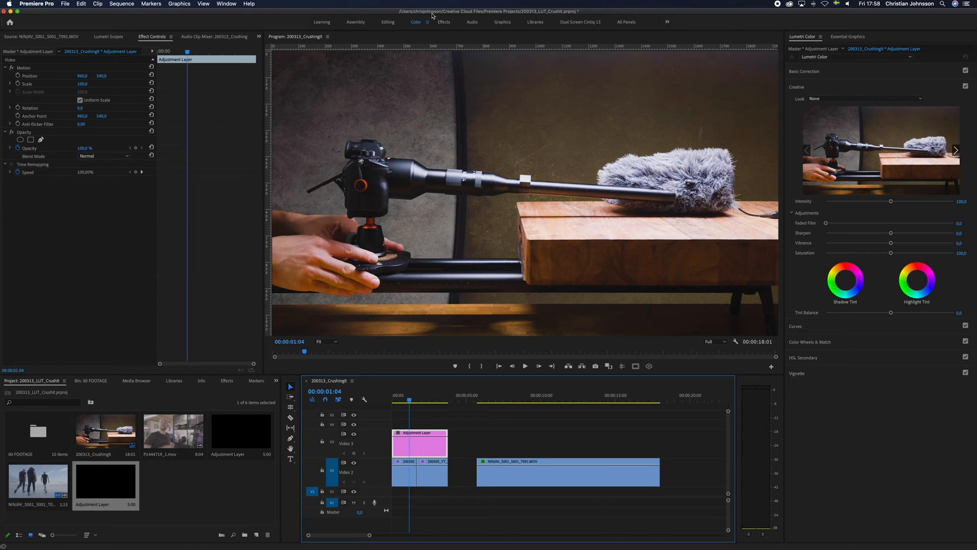
mouse_move(850, 26)
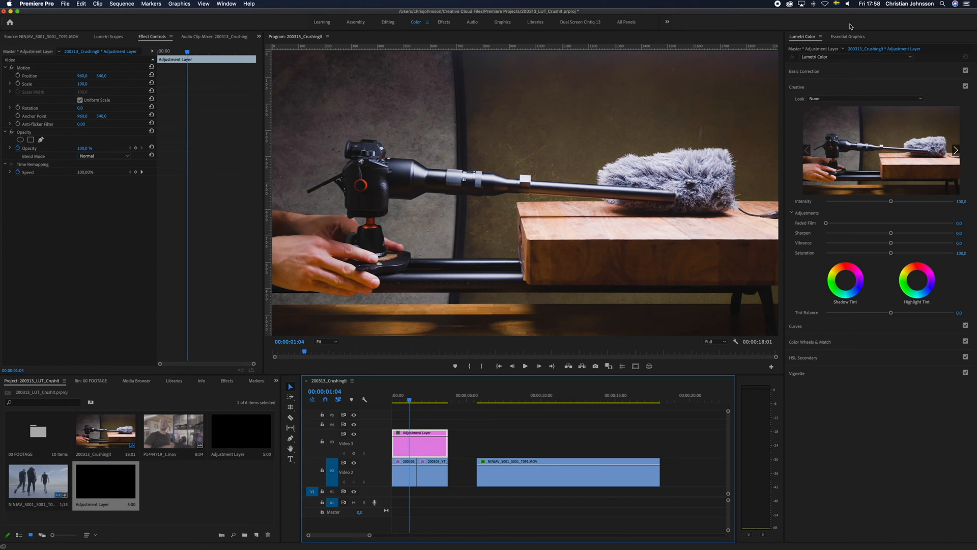
mouse_move(869, 104)
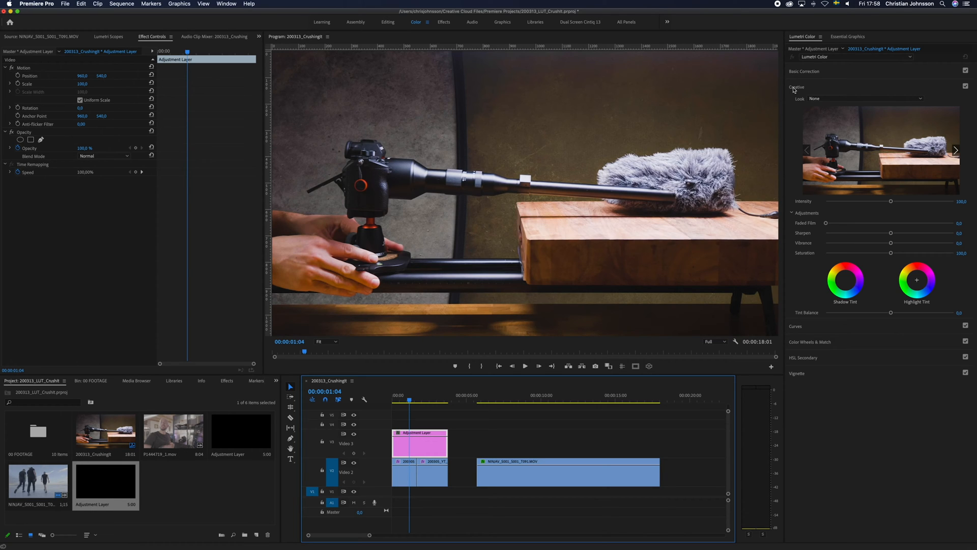
mouse_move(830, 92)
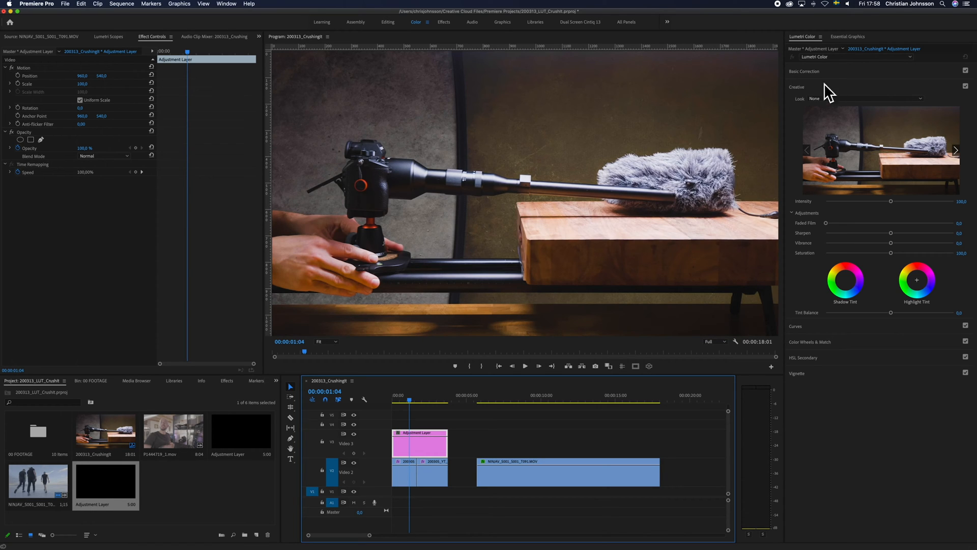
mouse_move(853, 193)
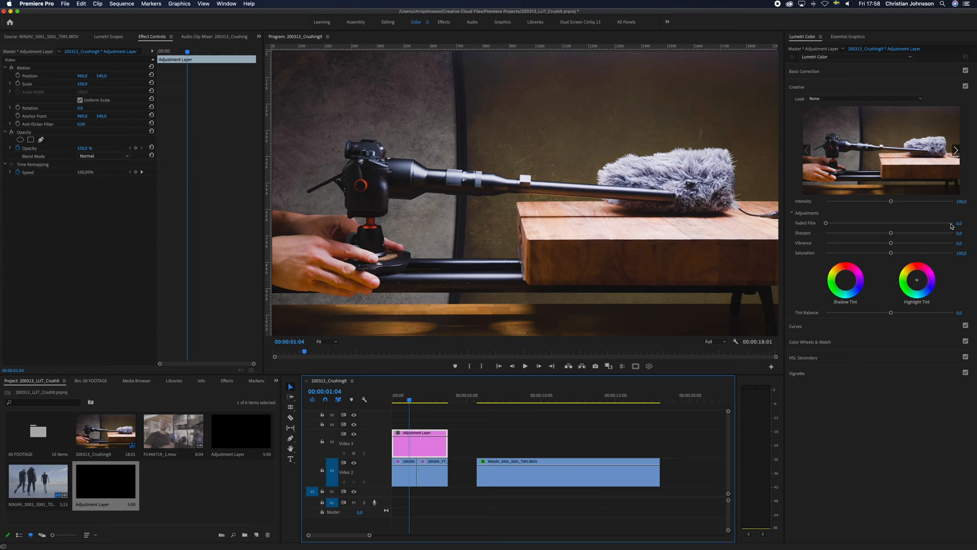
mouse_move(945, 228)
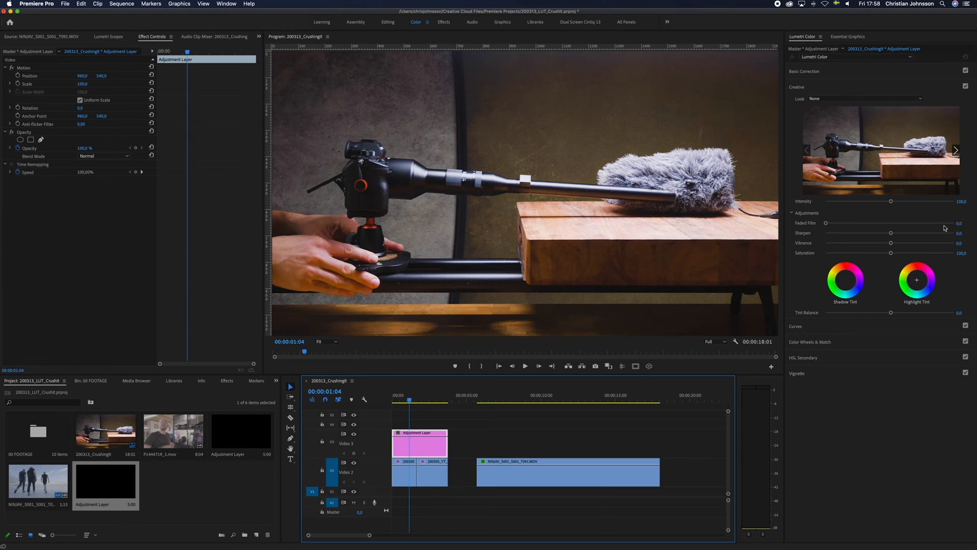
- Raise the Creative Faded Film slider, push it near maximum, then settle it around 41
drag(826, 223, 847, 223)
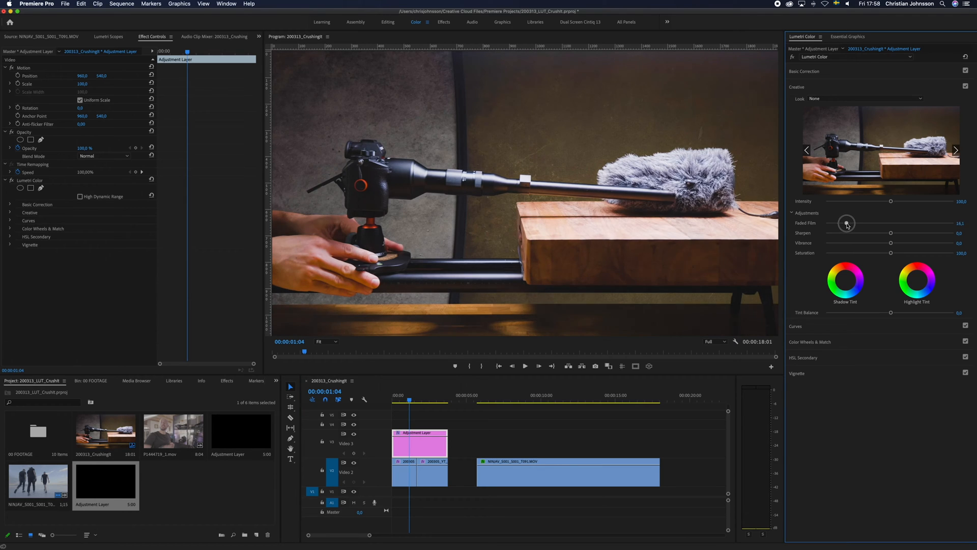
drag(845, 223, 883, 224)
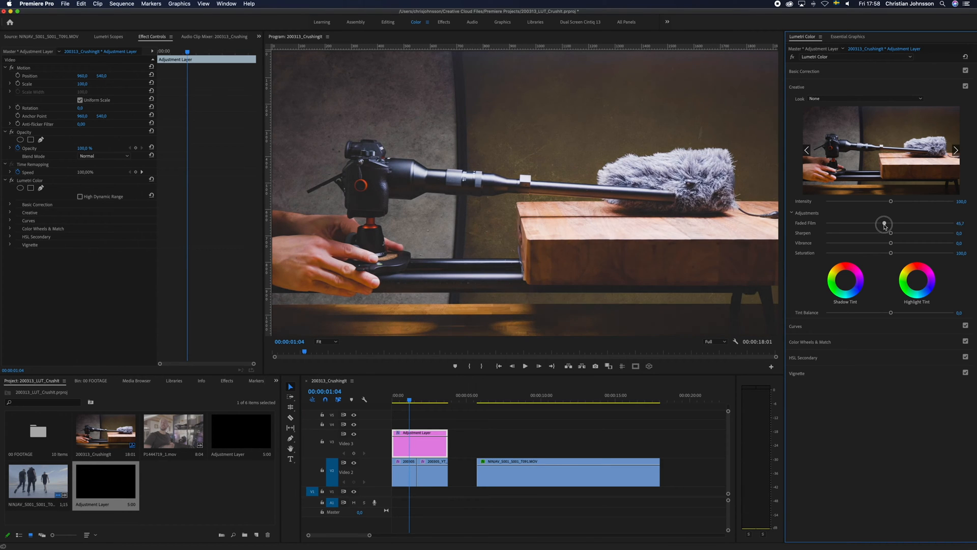
drag(884, 225, 910, 225)
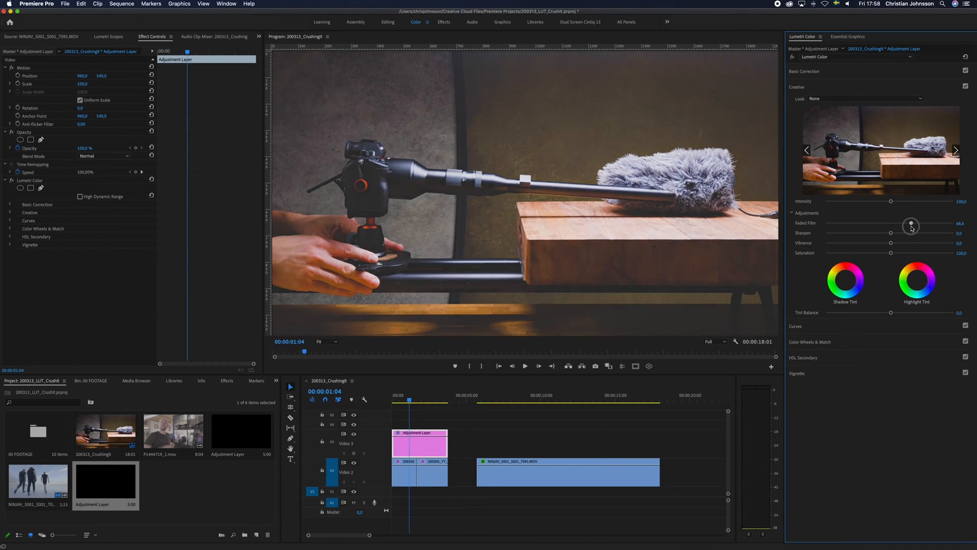
drag(910, 226, 938, 226)
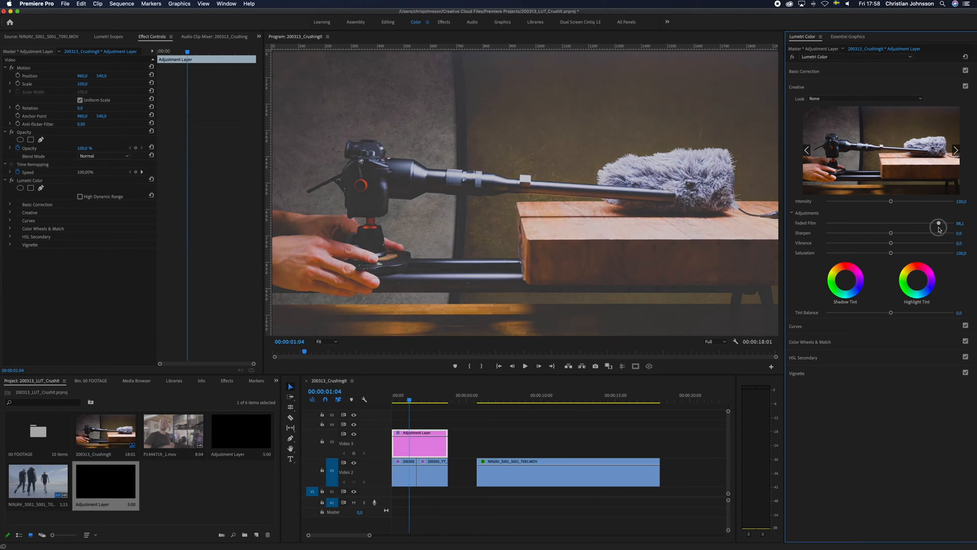
drag(939, 226, 906, 223)
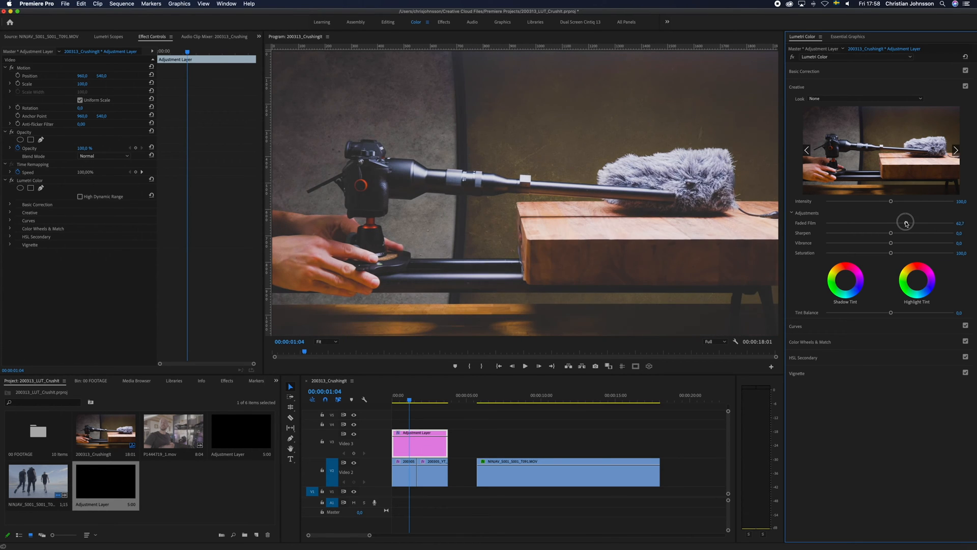
drag(906, 223, 904, 226)
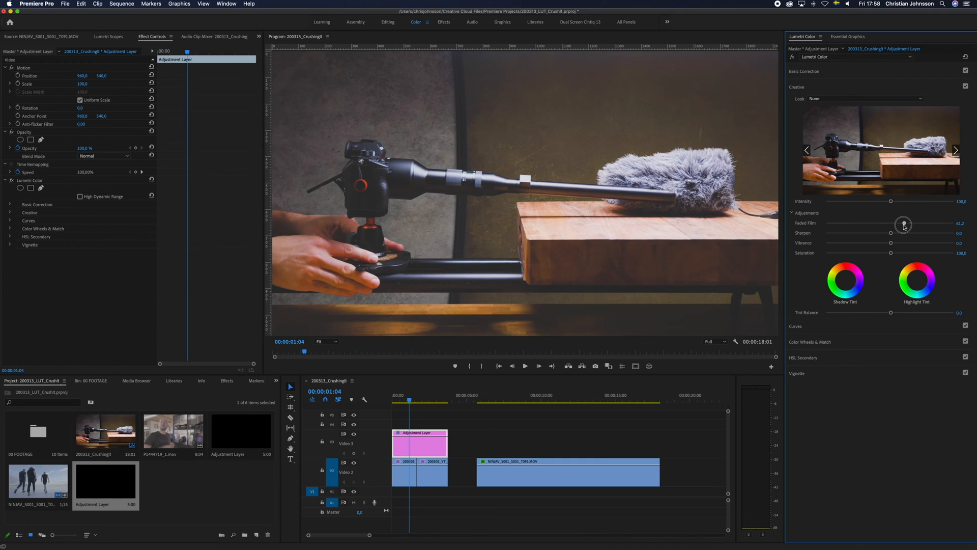
drag(903, 224, 894, 226)
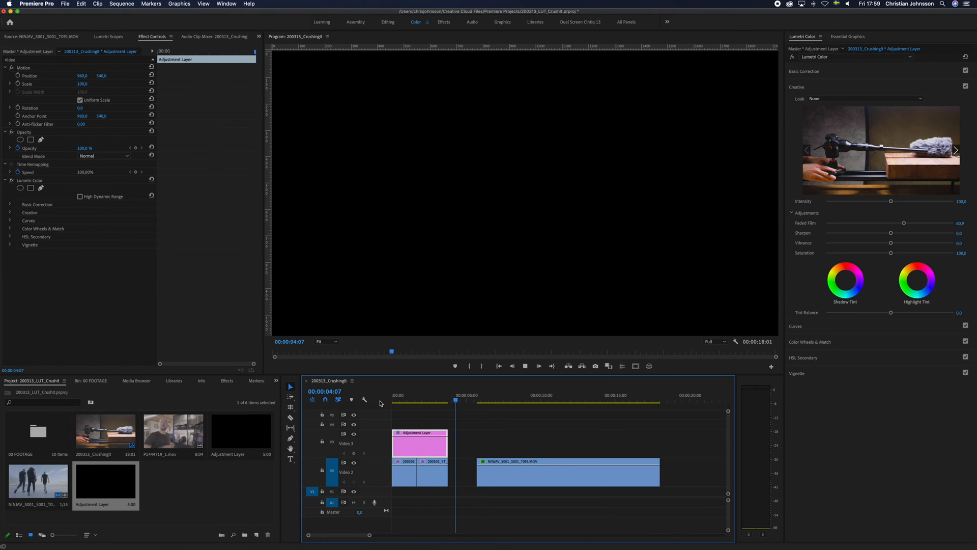
click(420, 398)
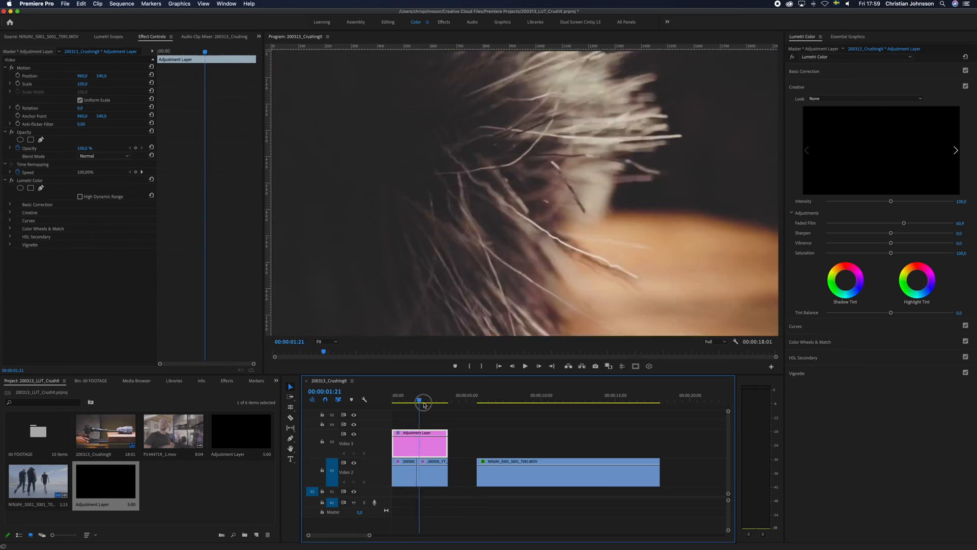
click(407, 401)
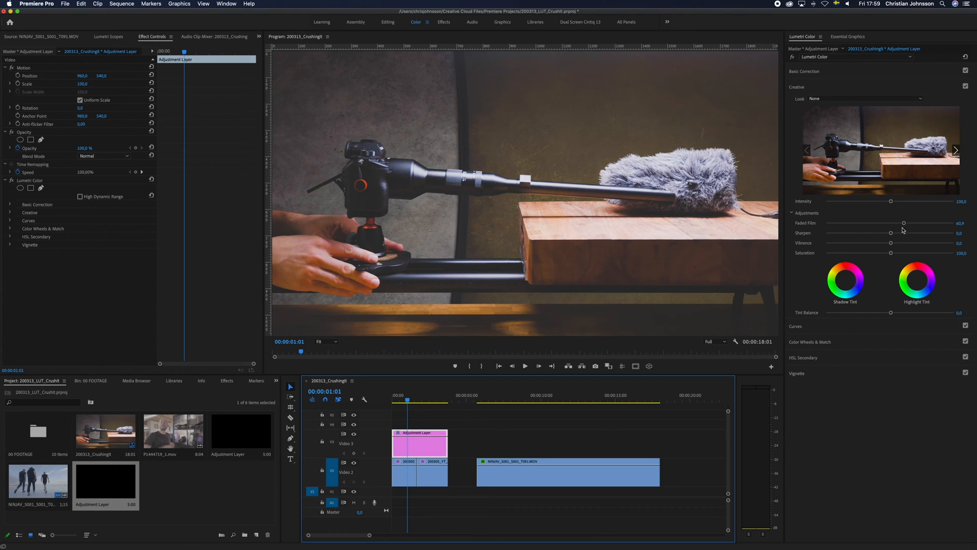
- Toggle the Faded Film slider for comparison and leave it back at 0
drag(903, 223, 909, 223)
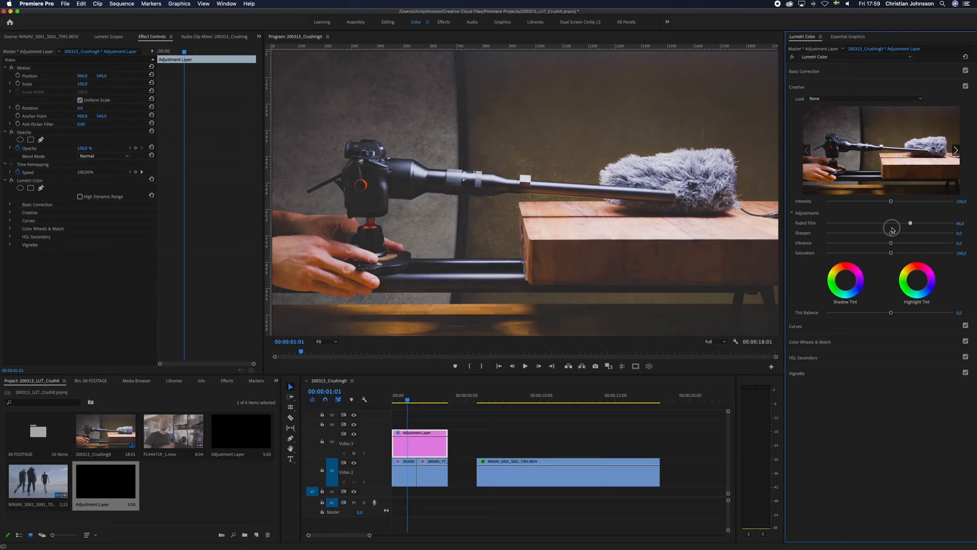
drag(910, 223, 836, 224)
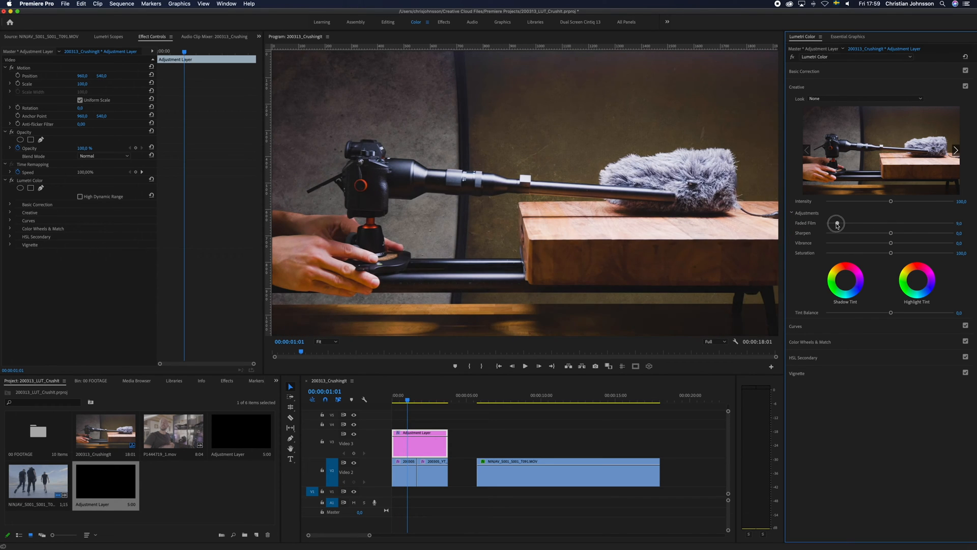
drag(837, 224, 890, 223)
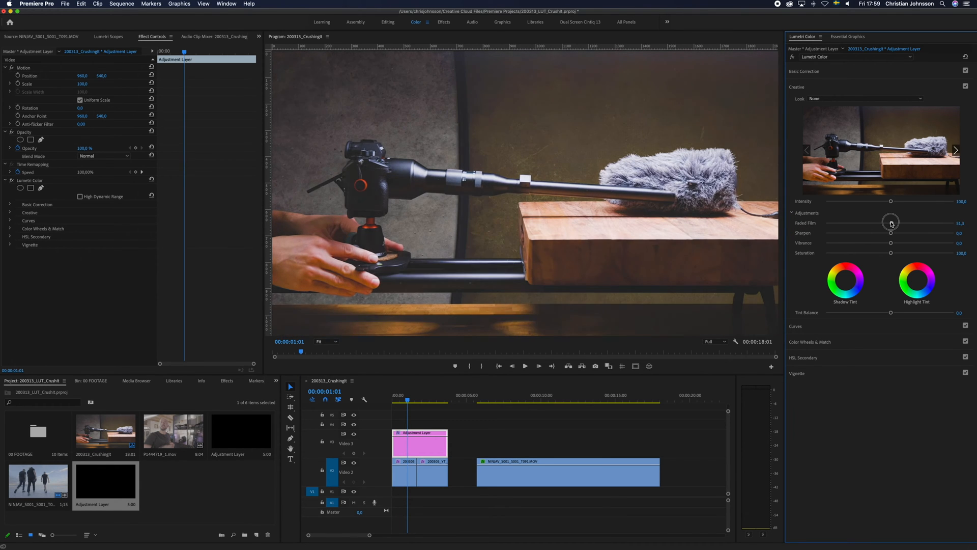
drag(891, 223, 894, 221)
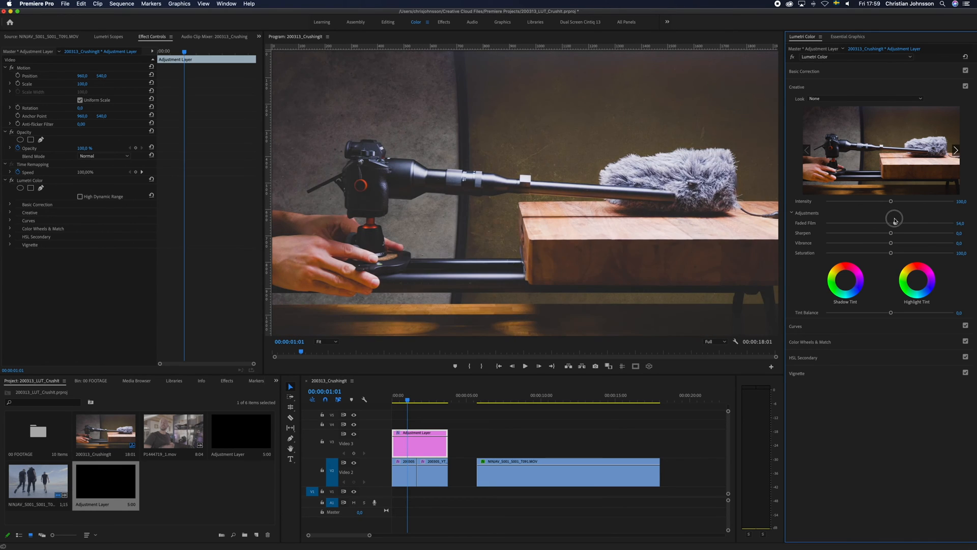
drag(919, 222, 826, 223)
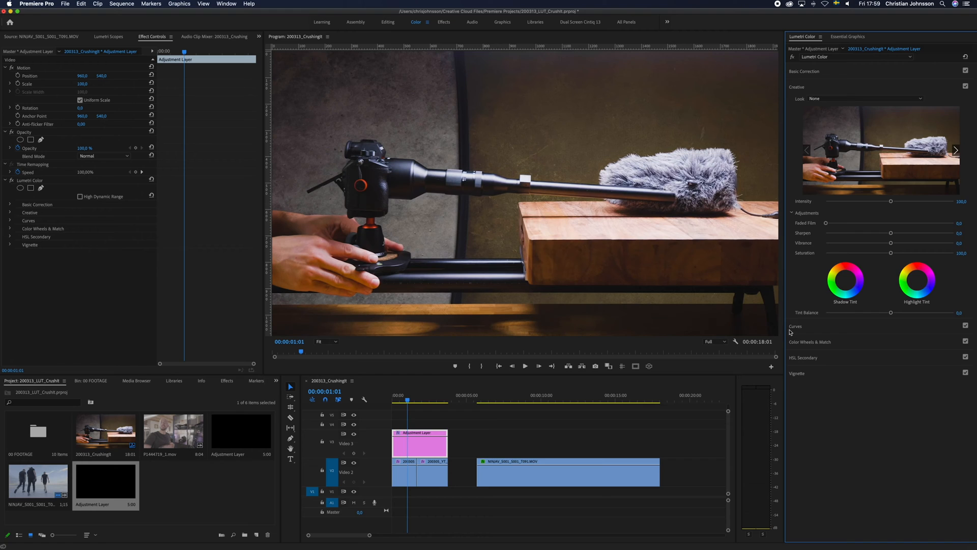
- In RGB Curves, drag the bottom-left endpoint of the white curve up to lift the blacks
click(794, 102)
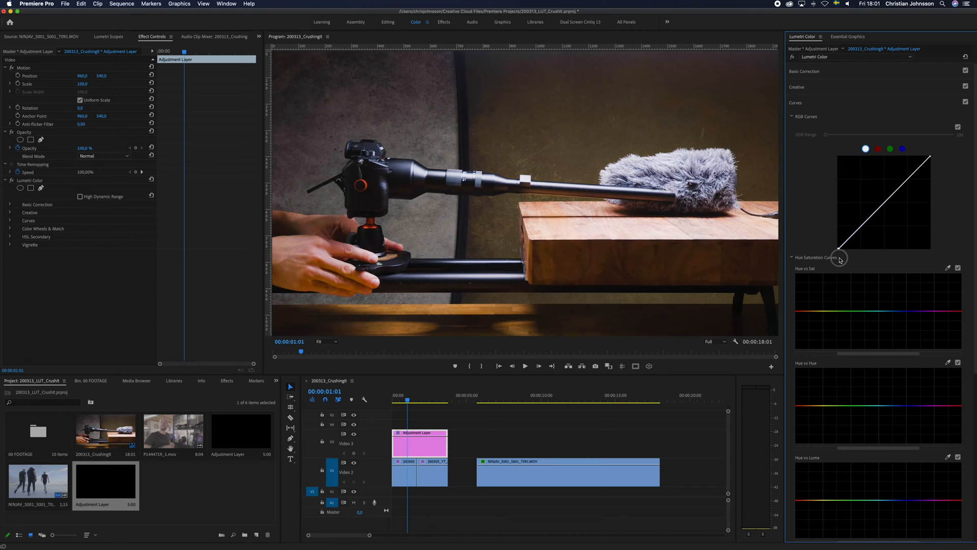
drag(839, 260, 852, 256)
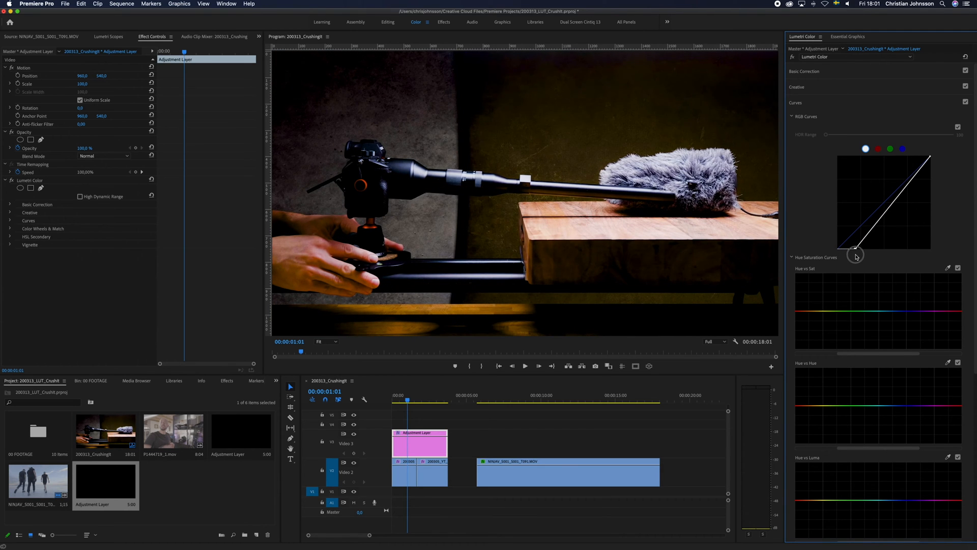
drag(859, 244, 859, 249)
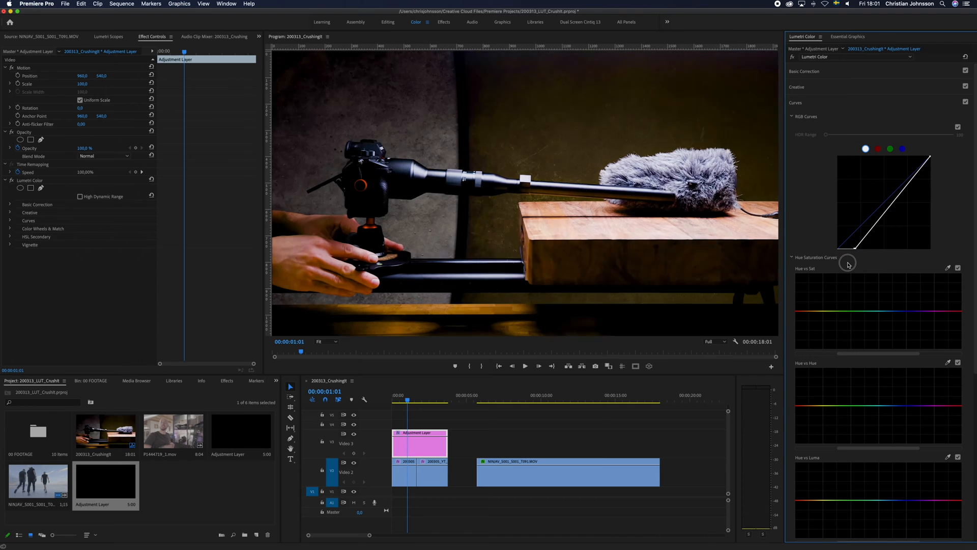
drag(848, 264, 822, 240)
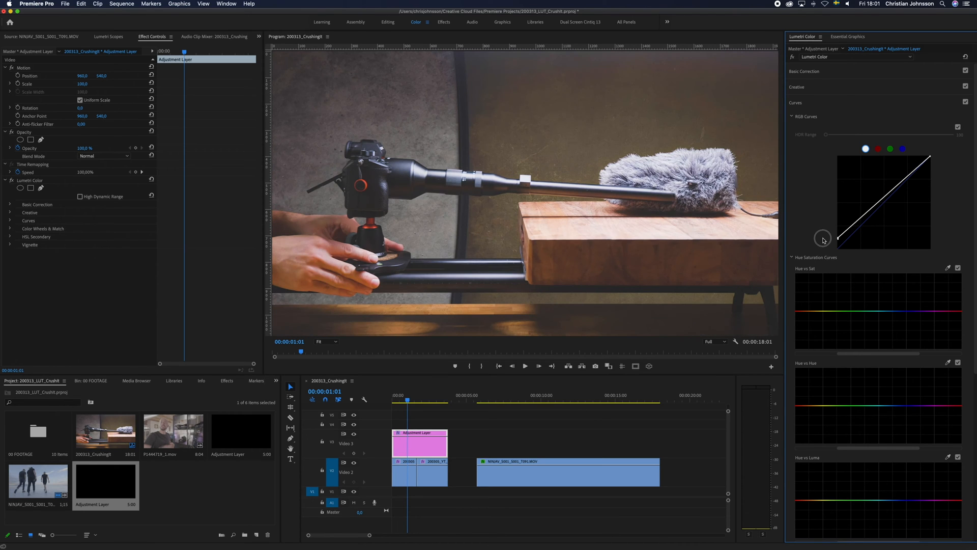
drag(822, 240, 837, 237)
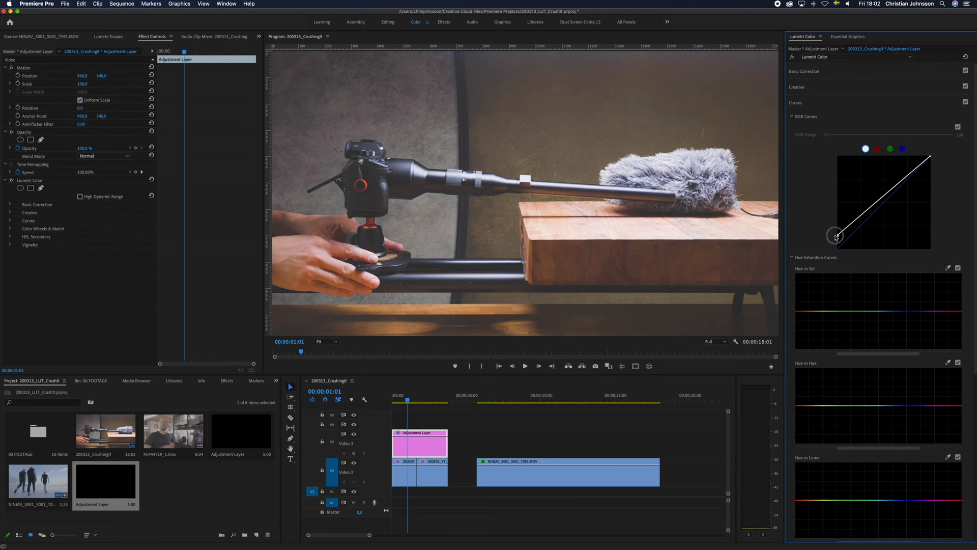
- Fine-tune how high the lifted black point sits until the shadows look faded
drag(837, 235, 845, 235)
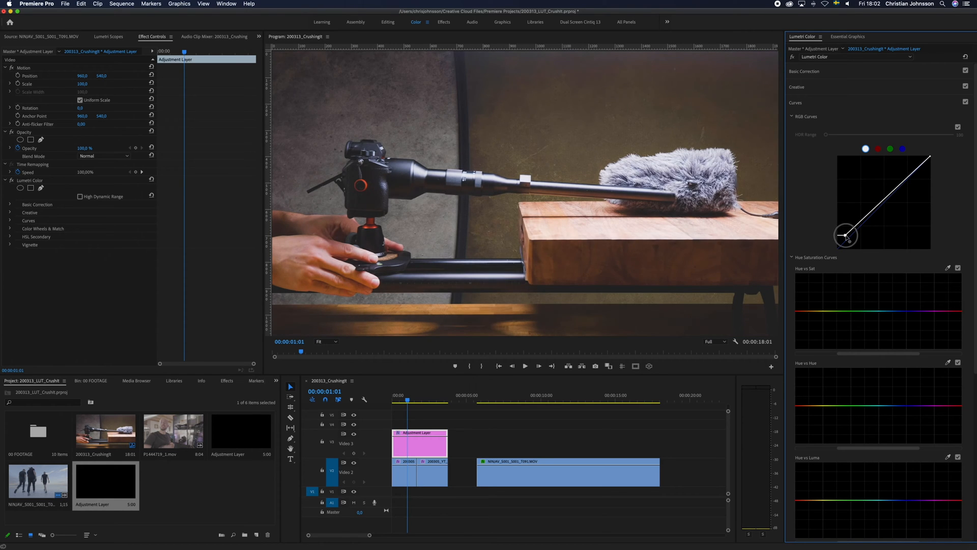
drag(846, 235, 851, 238)
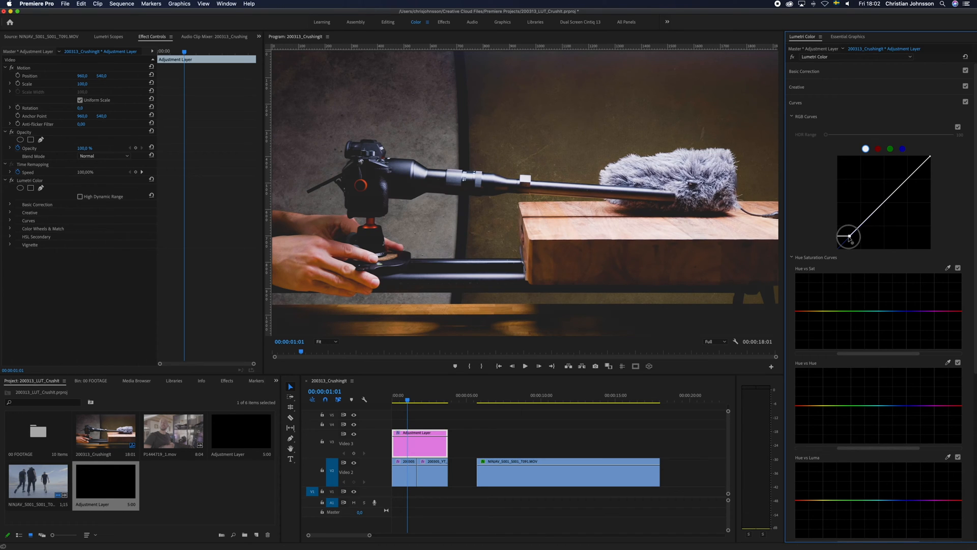
drag(847, 237, 854, 232)
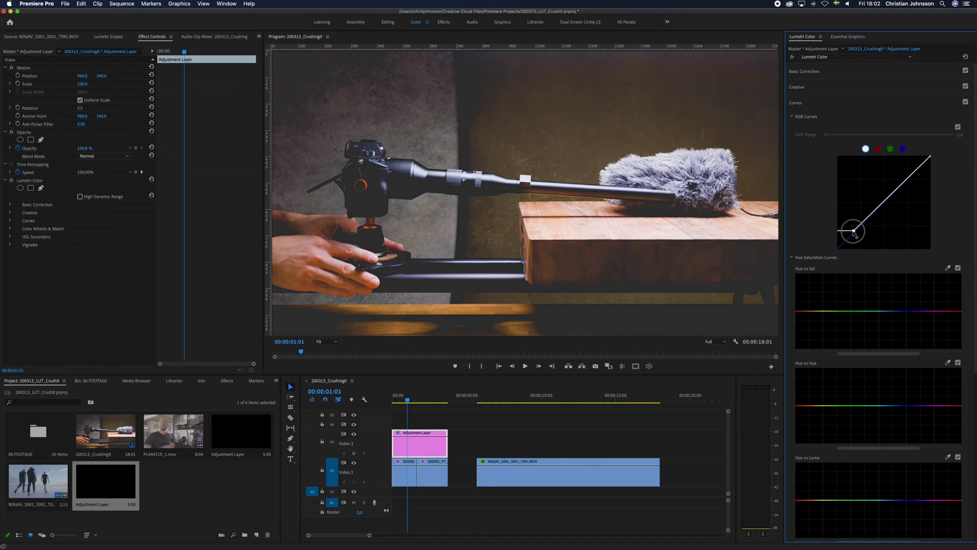
drag(854, 232, 847, 237)
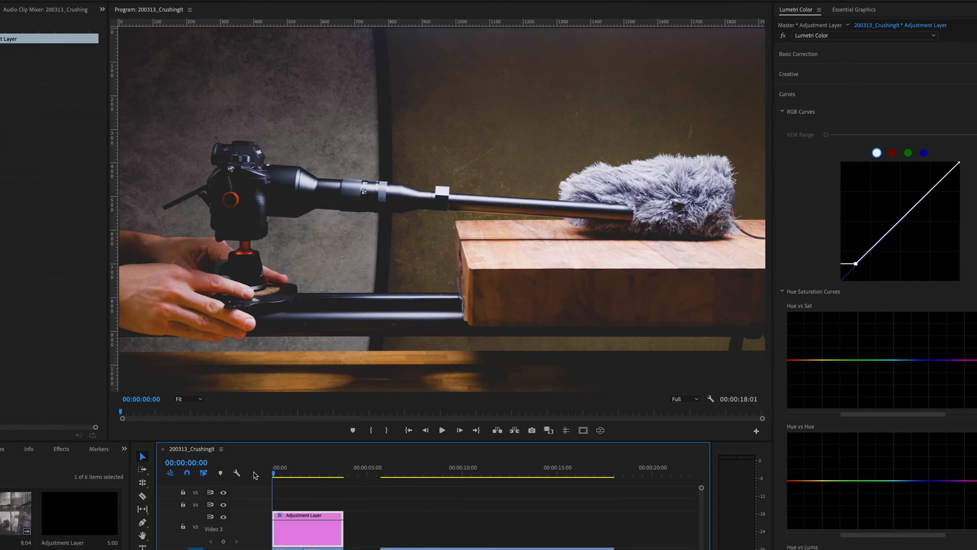
- Undo the curve change so the RGB curve is a straight diagonal again
click(442, 429)
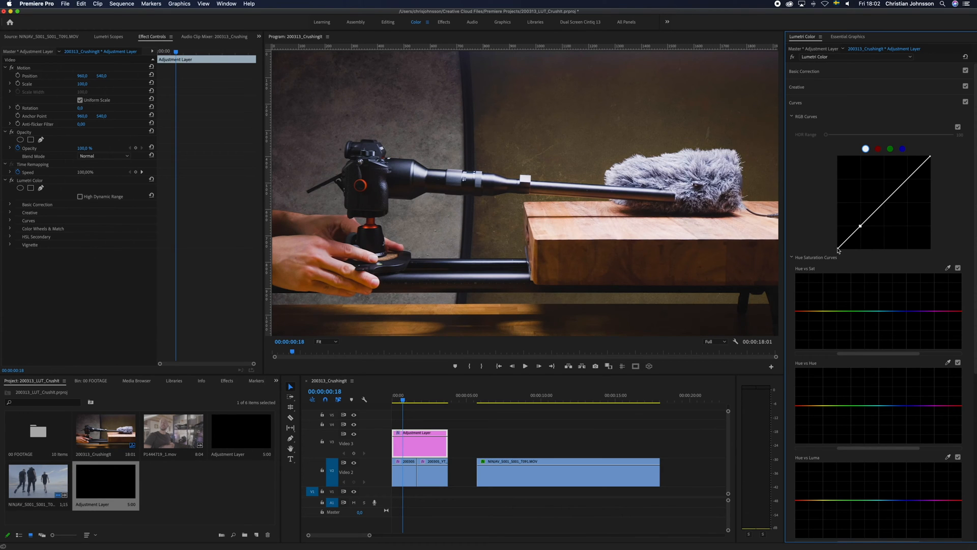
- Lift the black endpoint again and bend the lower curve toward a gentle S-shape
drag(837, 250, 834, 246)
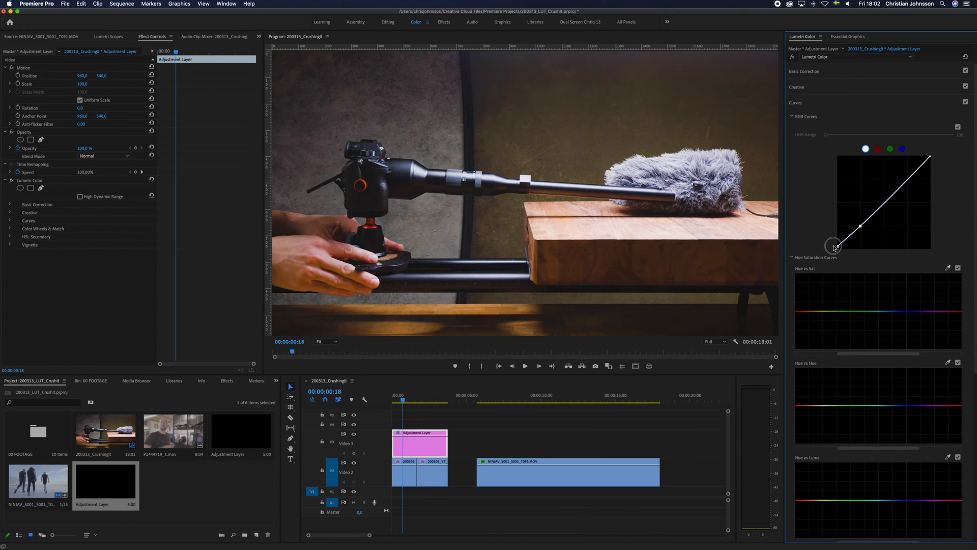
drag(834, 244, 827, 240)
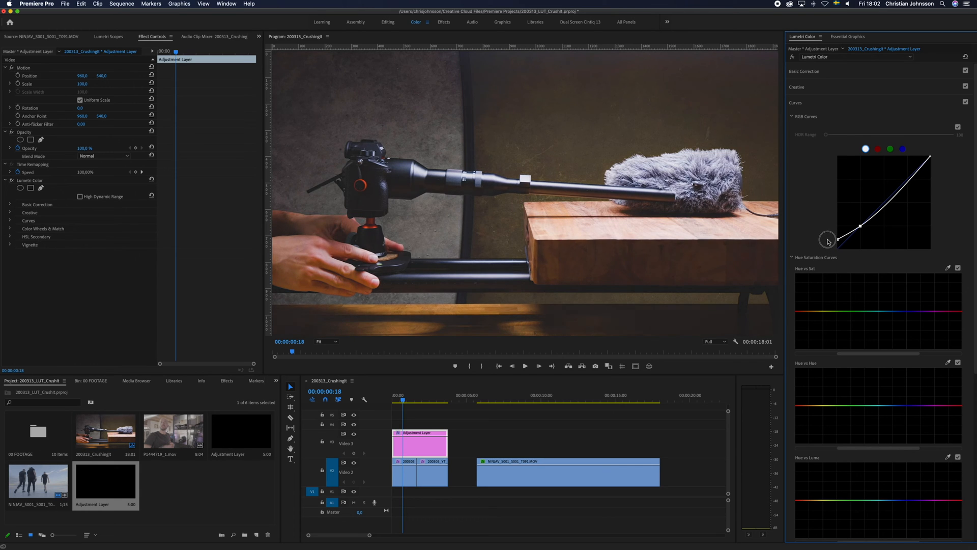
drag(827, 240, 828, 238)
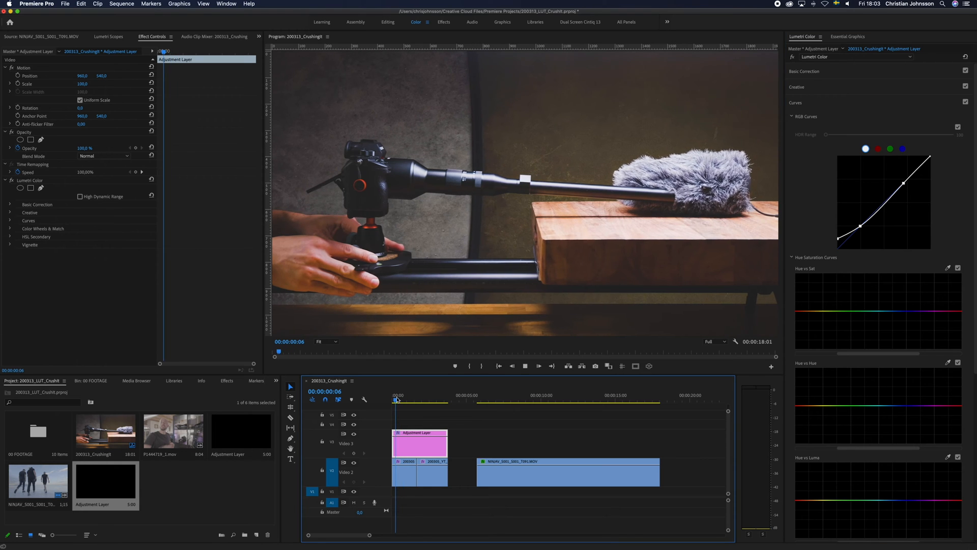
- While playing the sequence, pull the top-right curve endpoint down to soften highlights
click(423, 400)
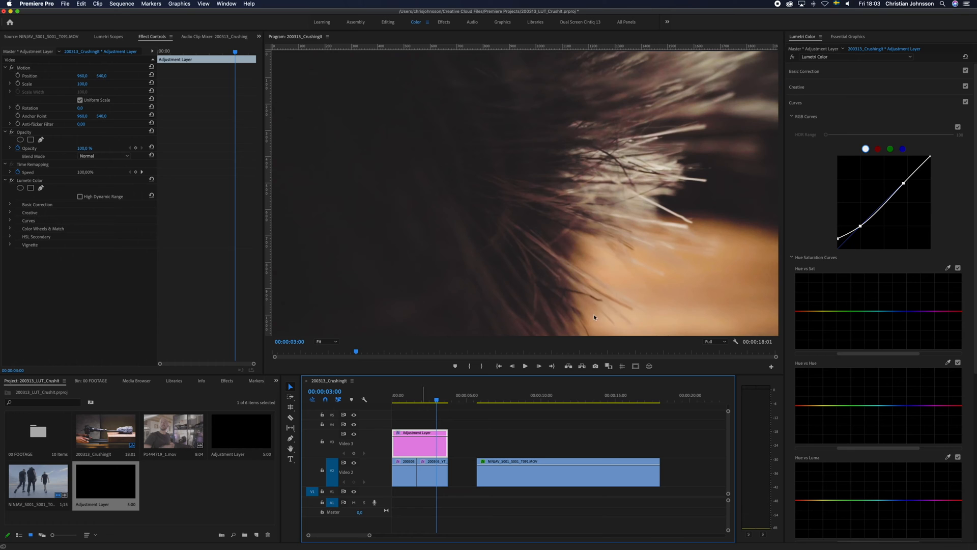
drag(928, 160, 929, 159)
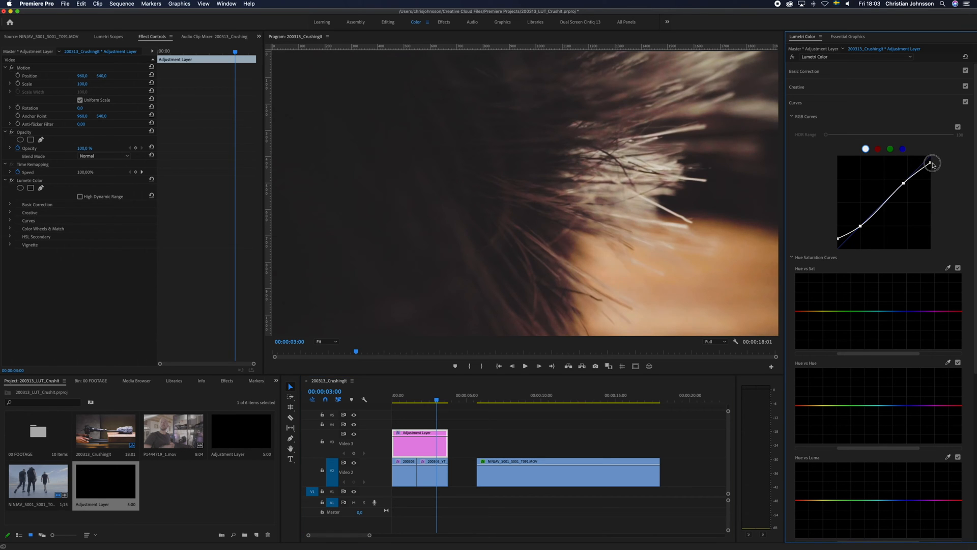
click(418, 398)
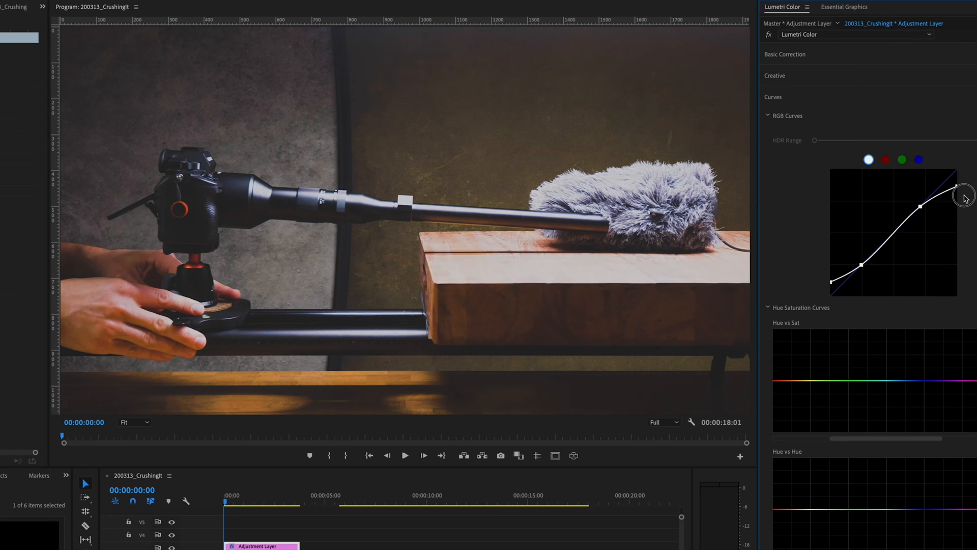
drag(953, 189, 961, 173)
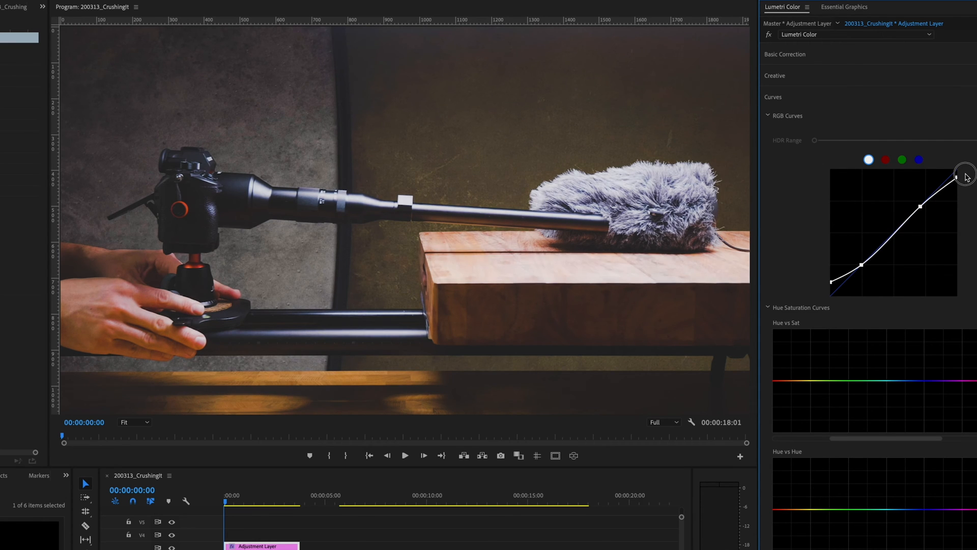
drag(964, 174, 957, 184)
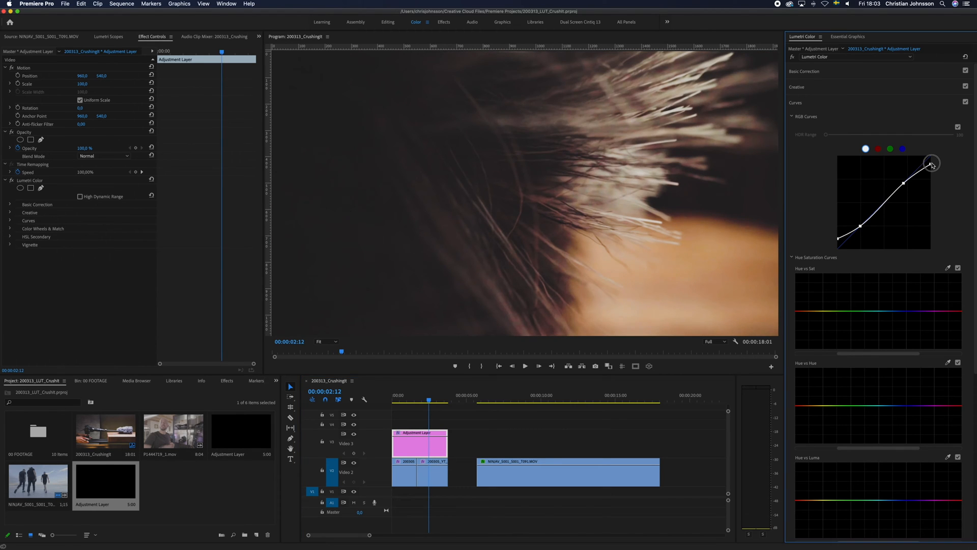
- Cap the bright end further and nudge the lower shadow point on the curve
drag(931, 163, 928, 153)
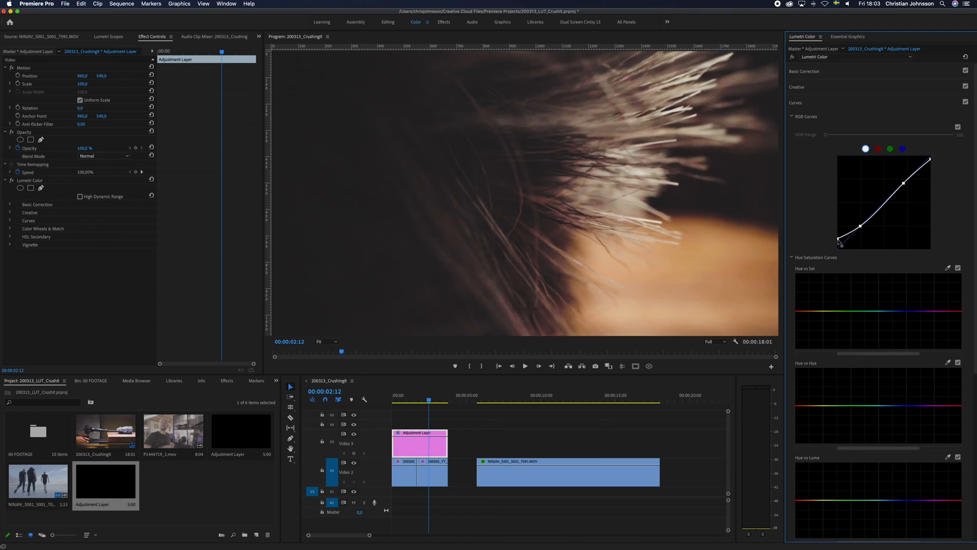
drag(842, 240, 855, 230)
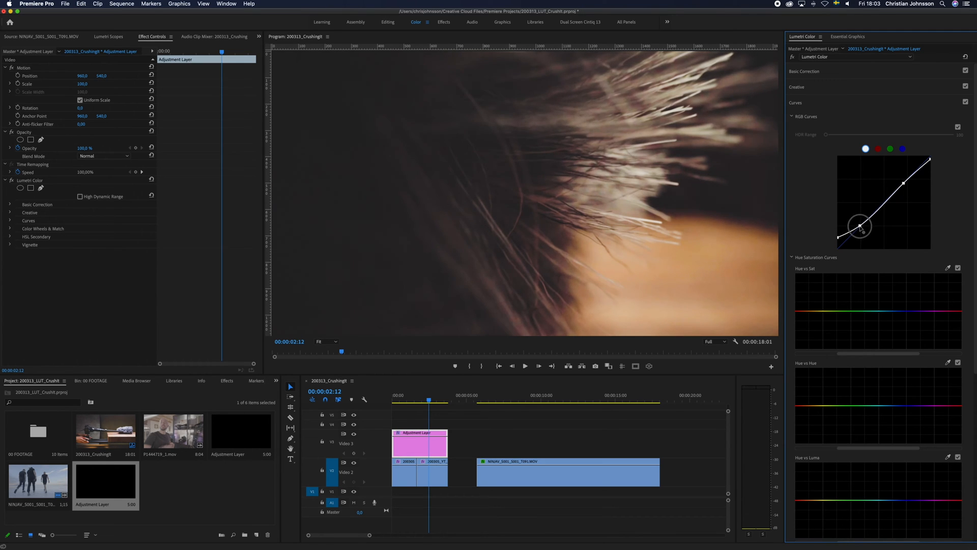
drag(859, 224, 861, 229)
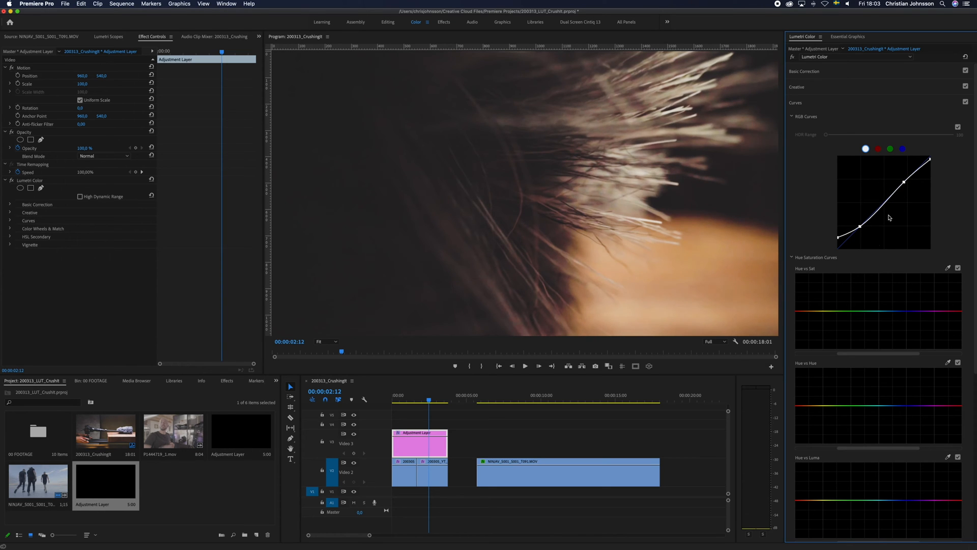
click(554, 401)
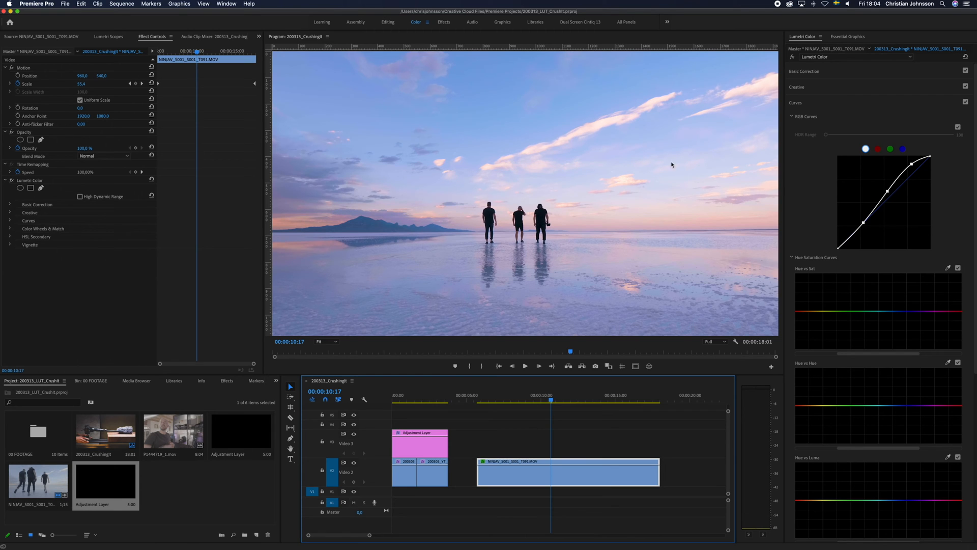
mouse_move(459, 240)
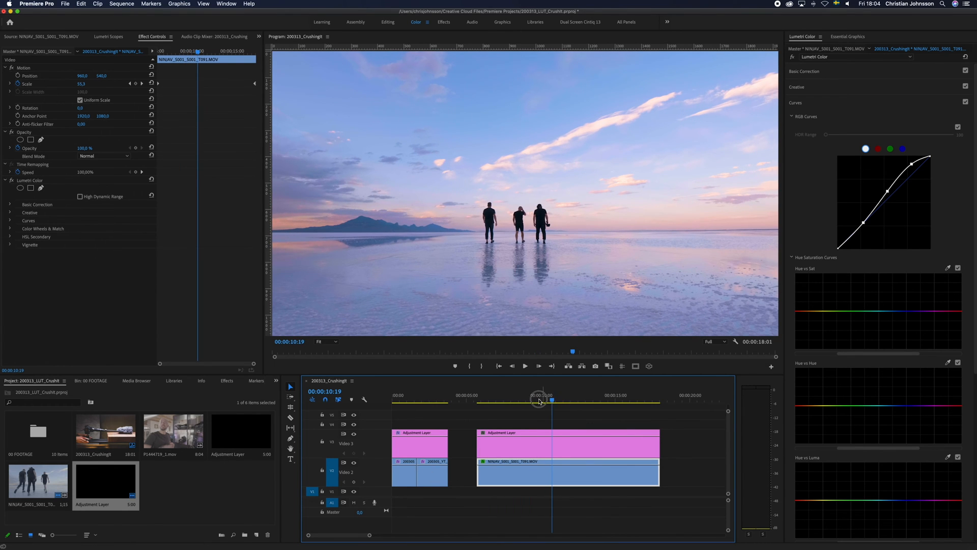
- Scrub back through the salt-flats clip and select the adjustment layer above it
drag(550, 399, 540, 399)
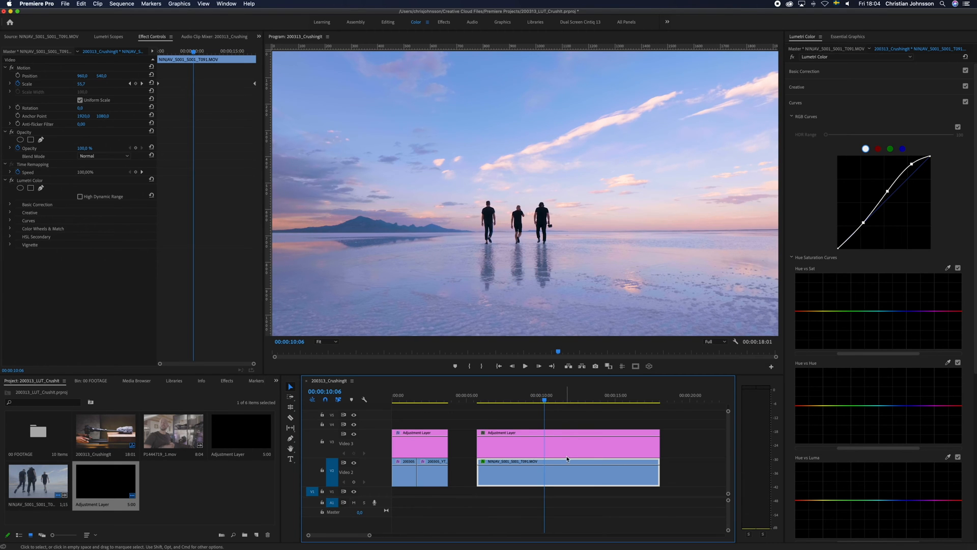
click(568, 447)
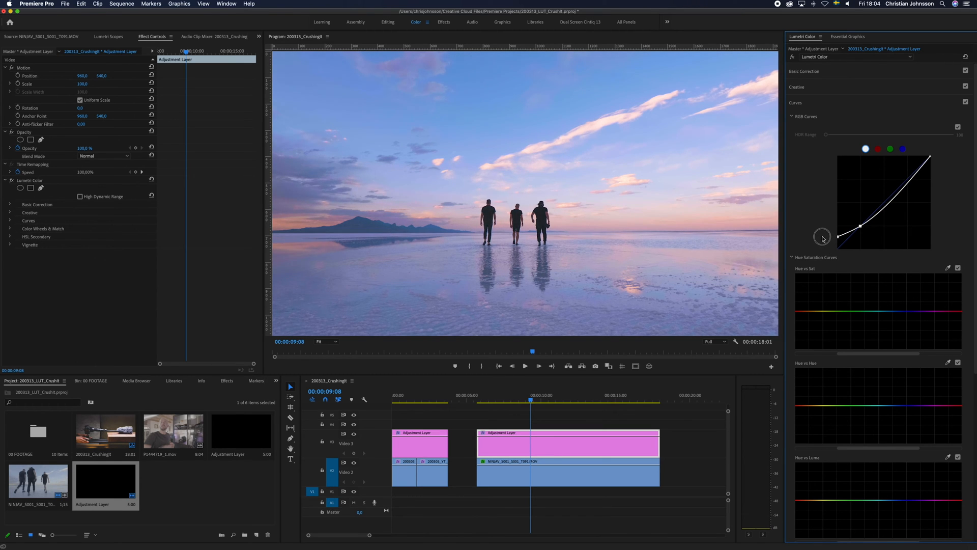
- Shape the salt-flats layer's RGB curve with lifted blacks and a pulled-down highlight end
drag(823, 238, 869, 217)
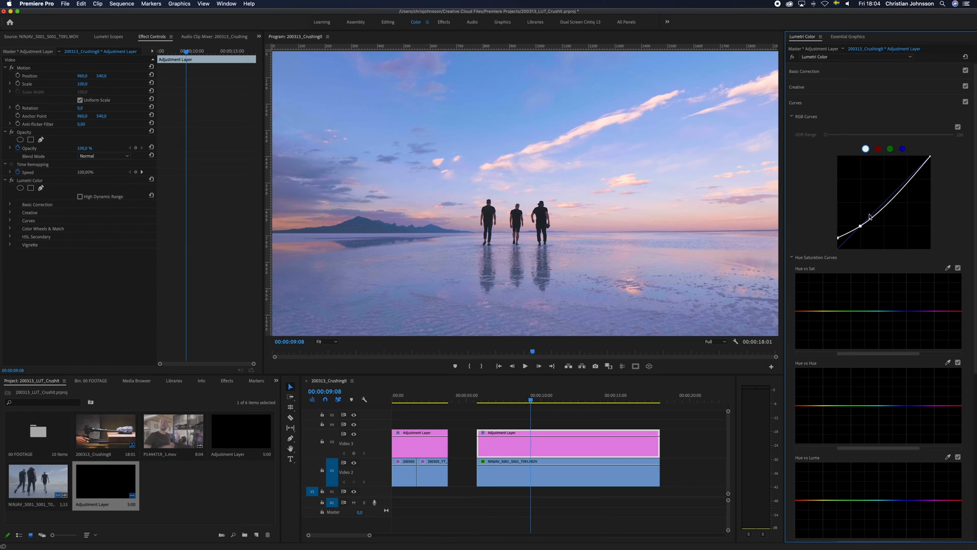
drag(868, 216, 889, 194)
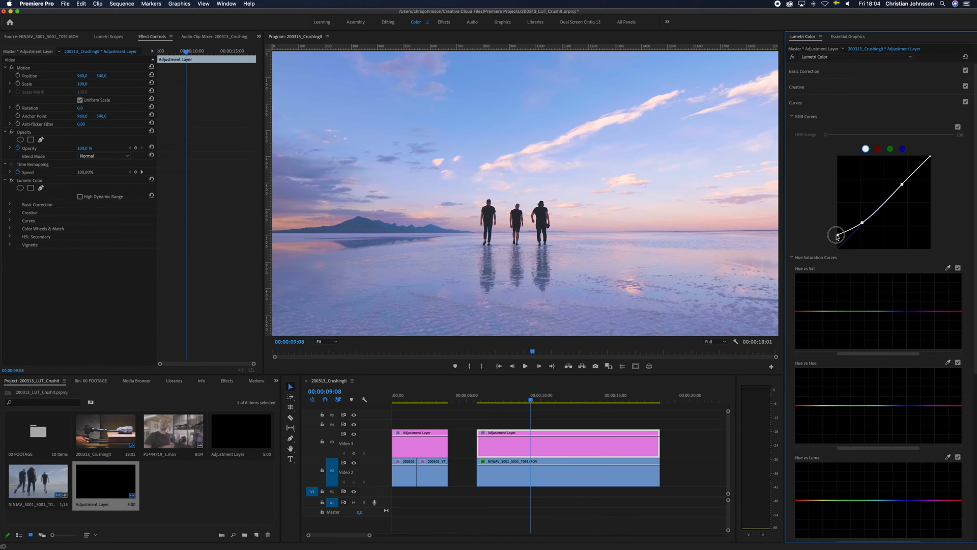
drag(837, 235, 928, 158)
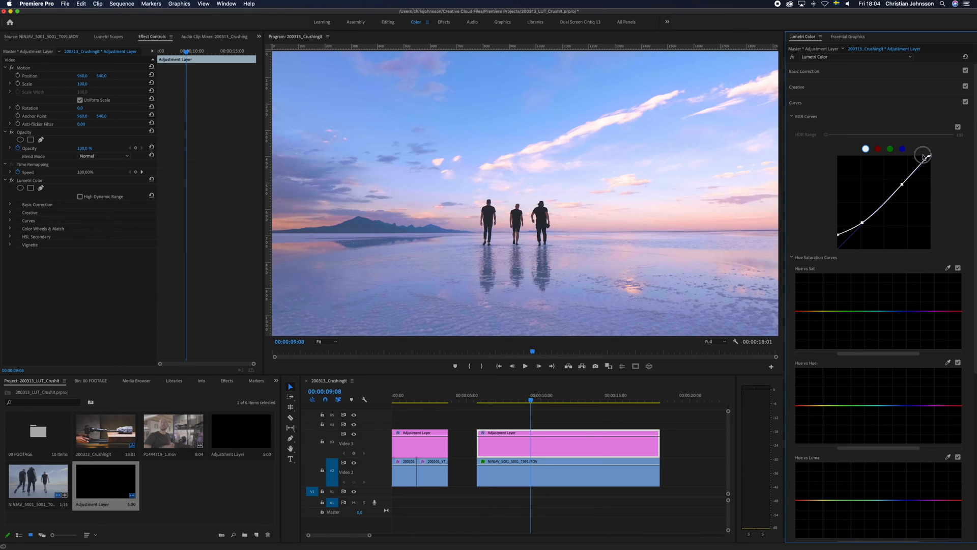
drag(924, 156, 933, 153)
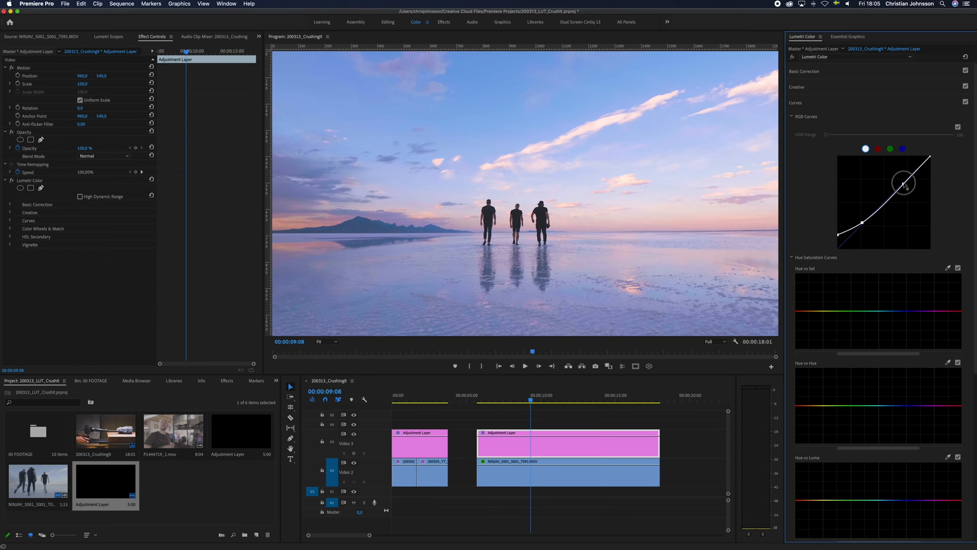
drag(905, 183, 837, 232)
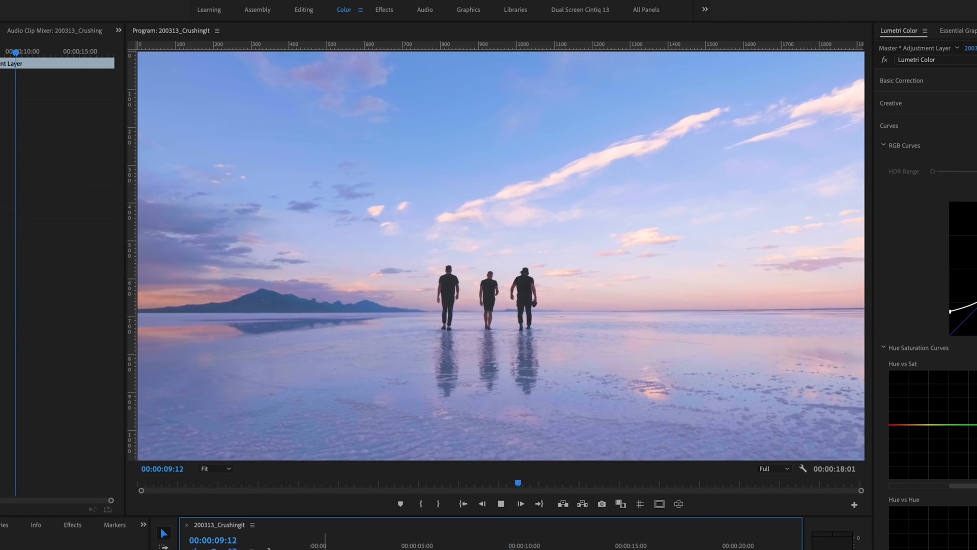
click(501, 503)
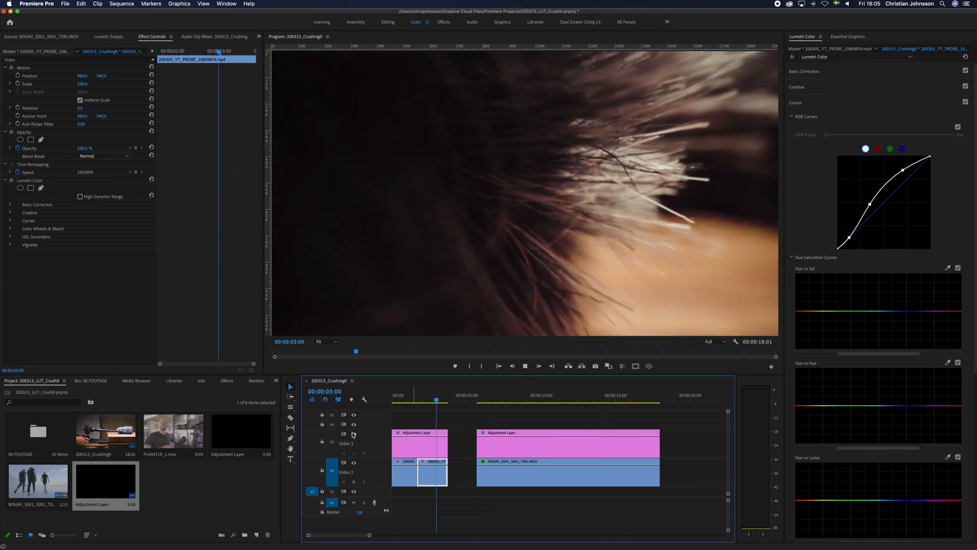
click(403, 395)
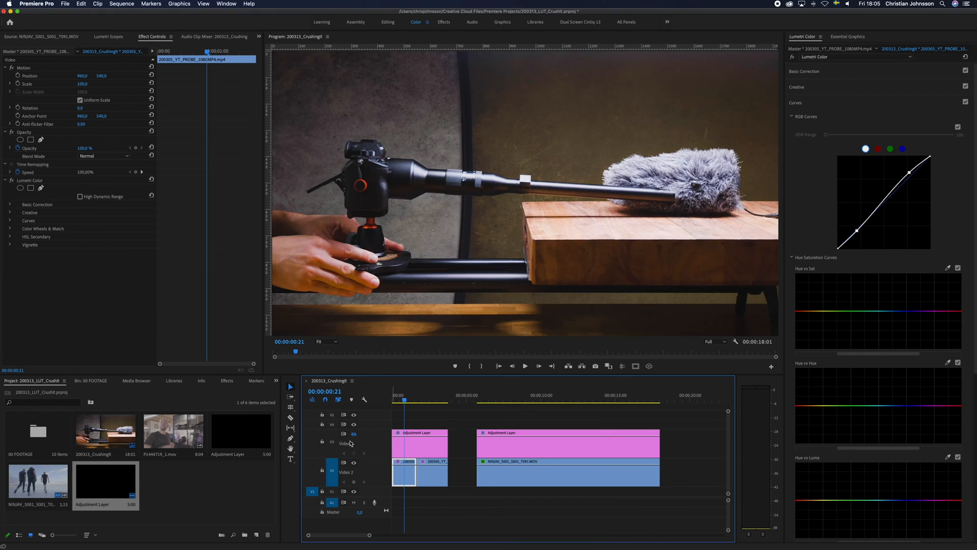
click(525, 366)
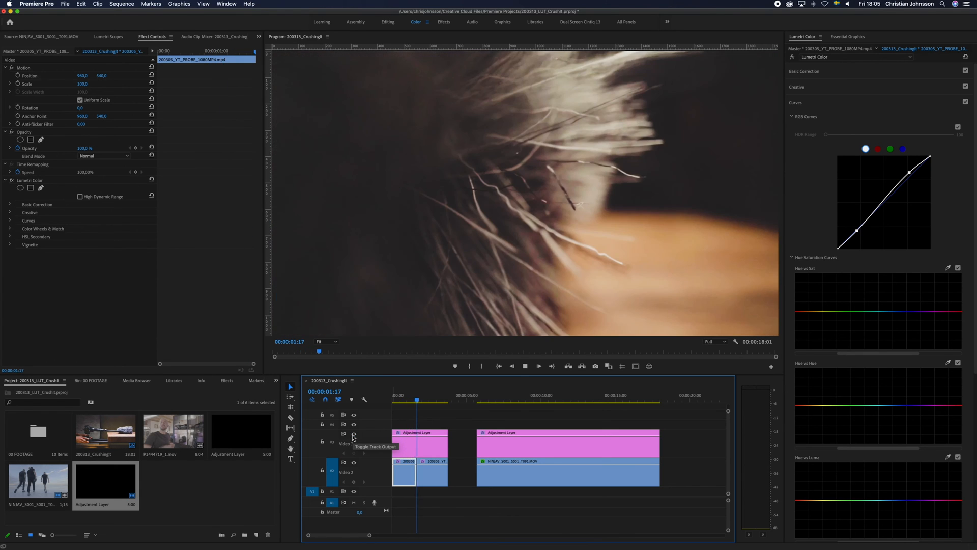